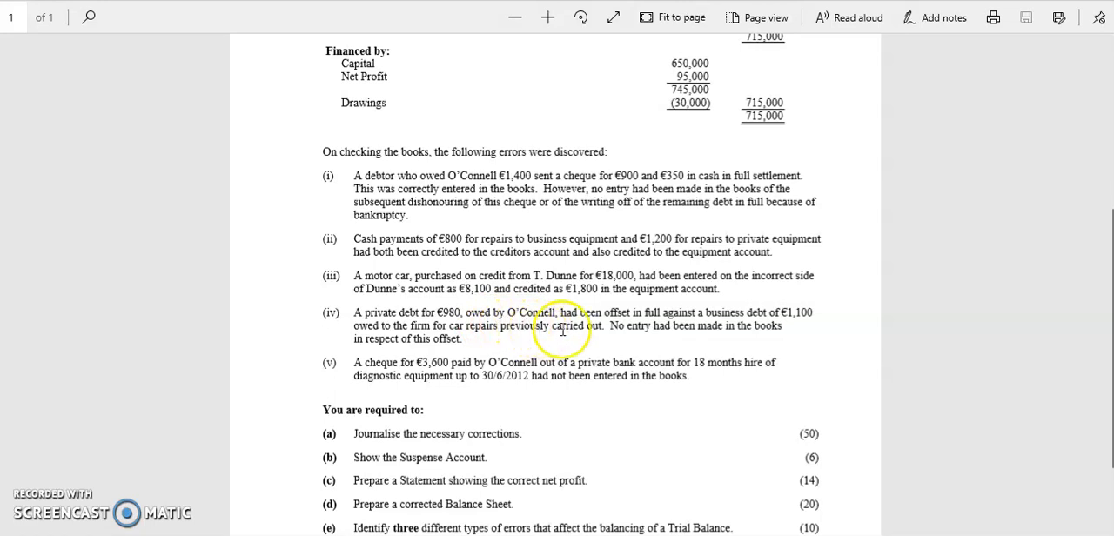
mouse_move(758, 327)
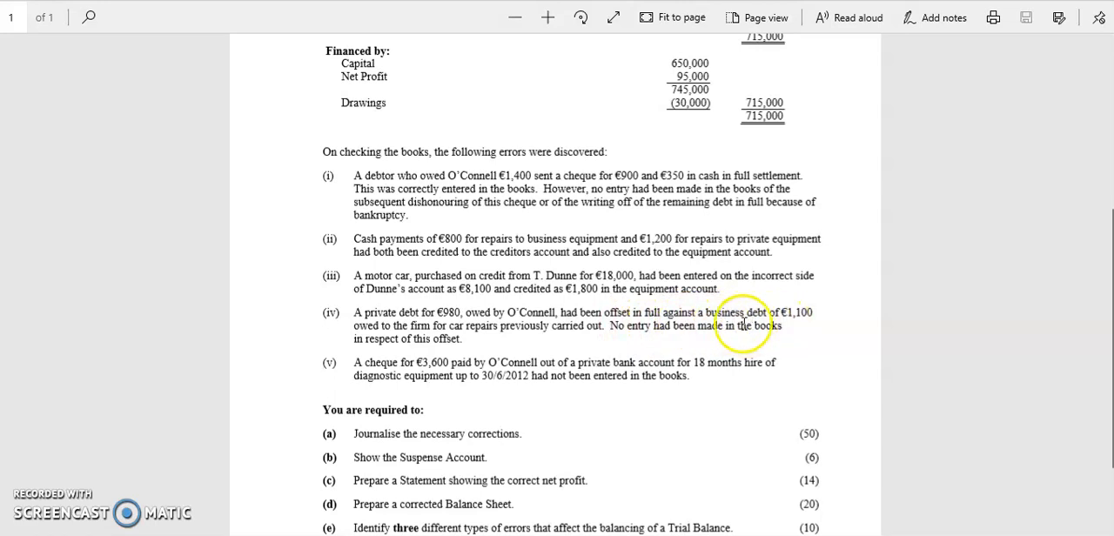
mouse_move(745, 329)
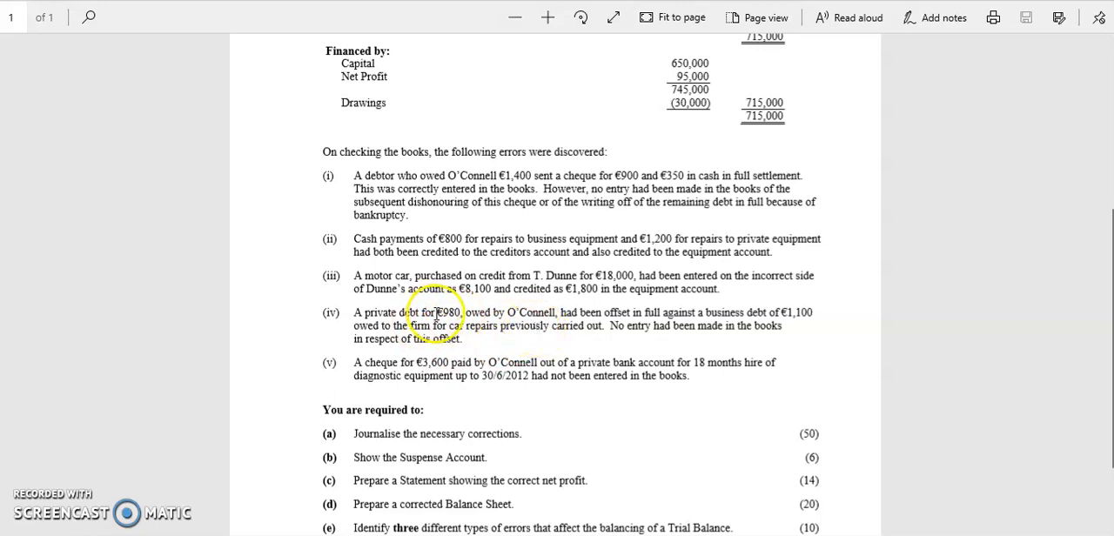
mouse_move(766, 321)
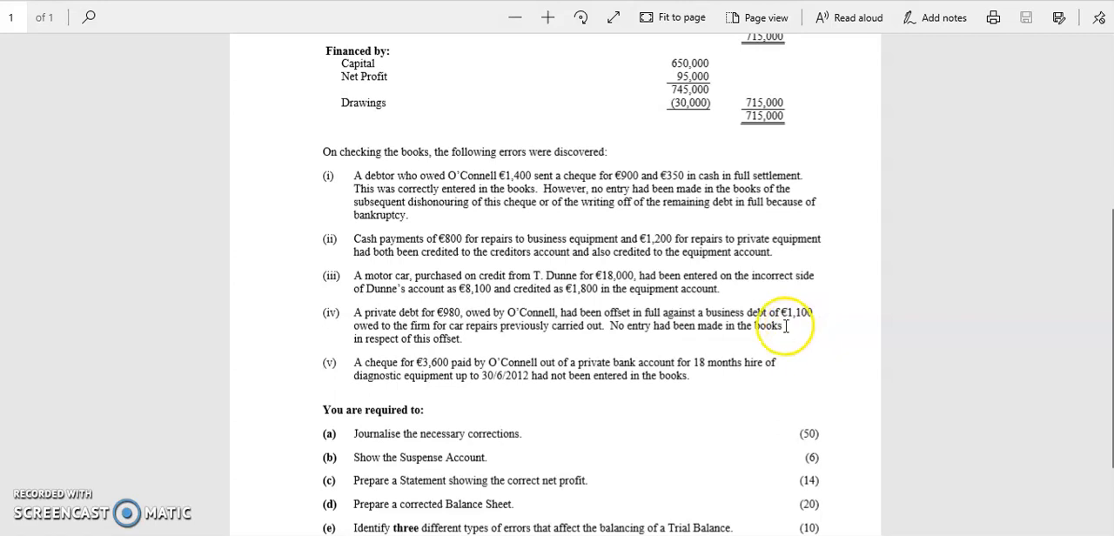
mouse_move(797, 330)
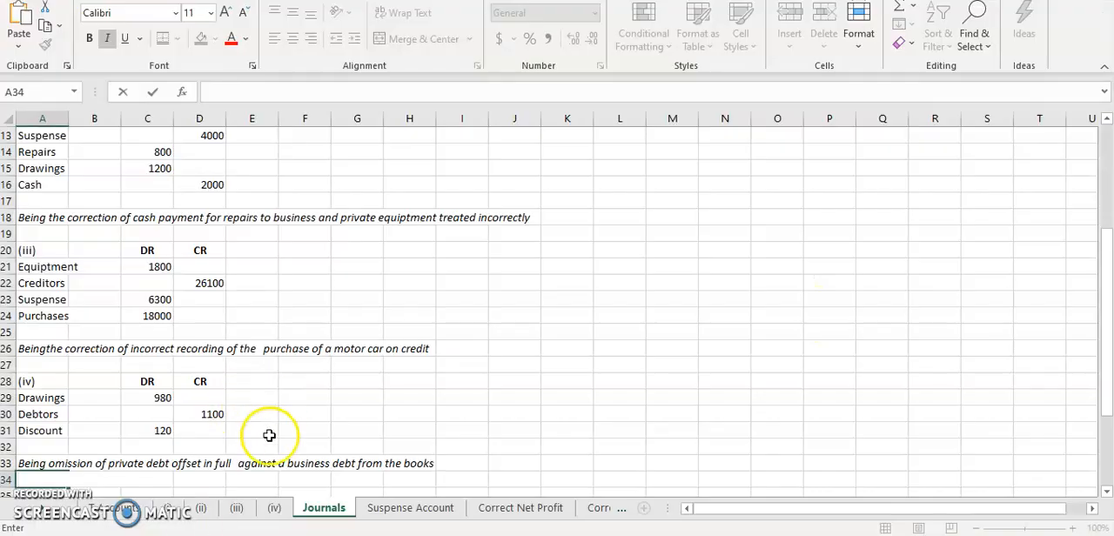
Switch to the (iv) T-account worksheet to review the Drawings, Debtor and Discount notes
click(274, 508)
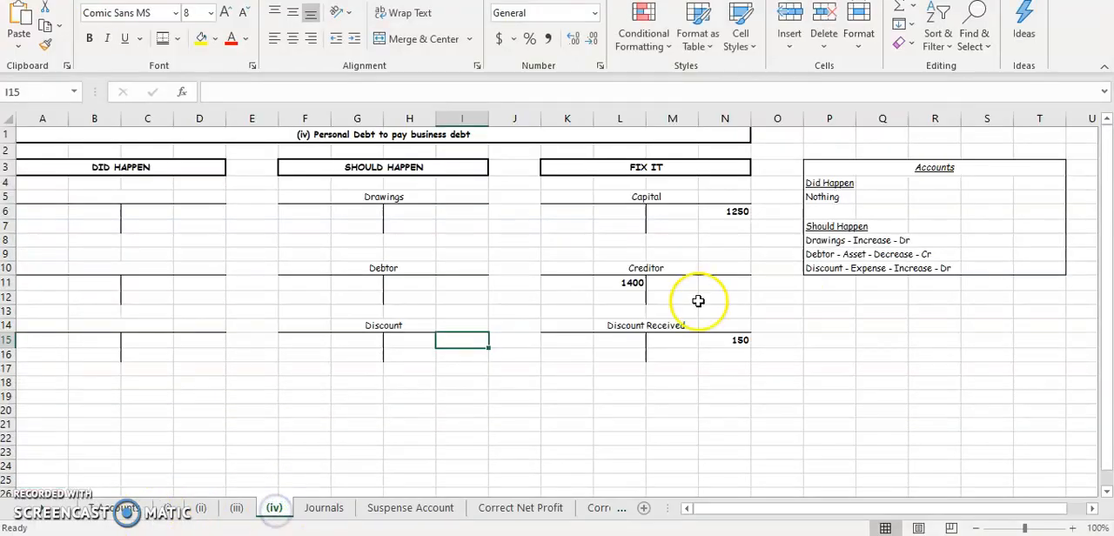
mouse_move(846, 193)
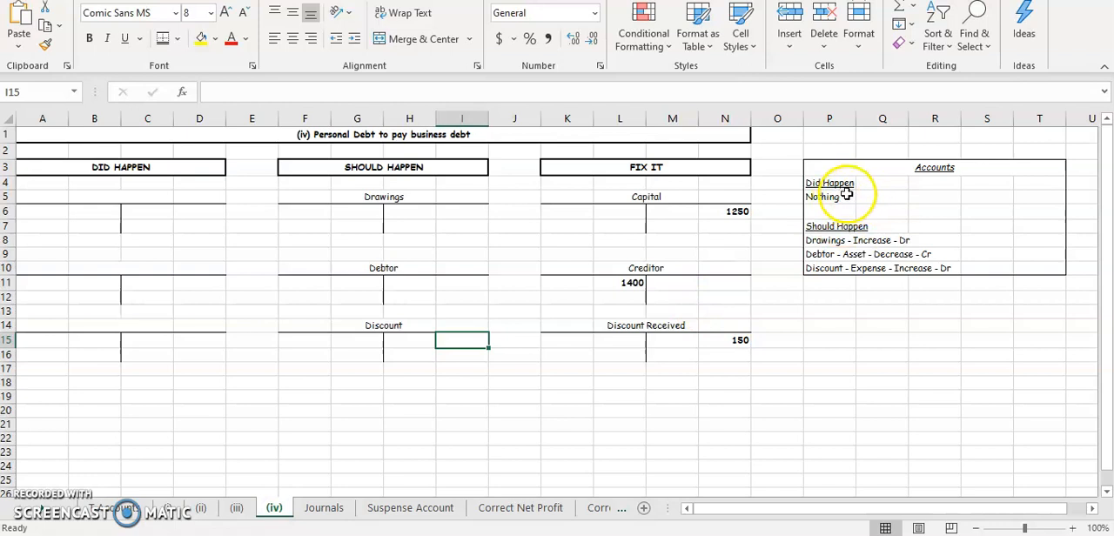
mouse_move(262, 303)
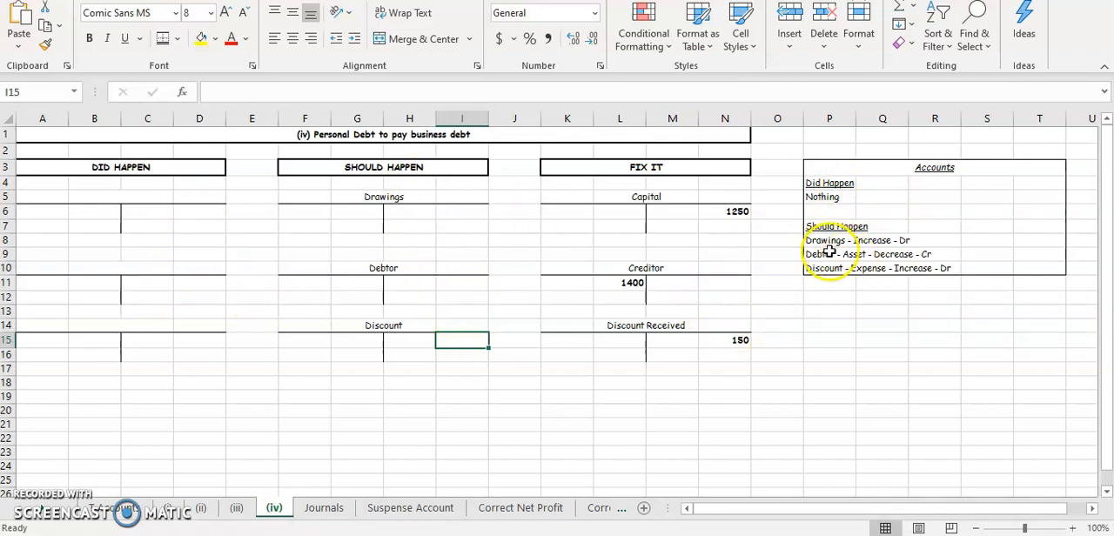
mouse_move(869, 253)
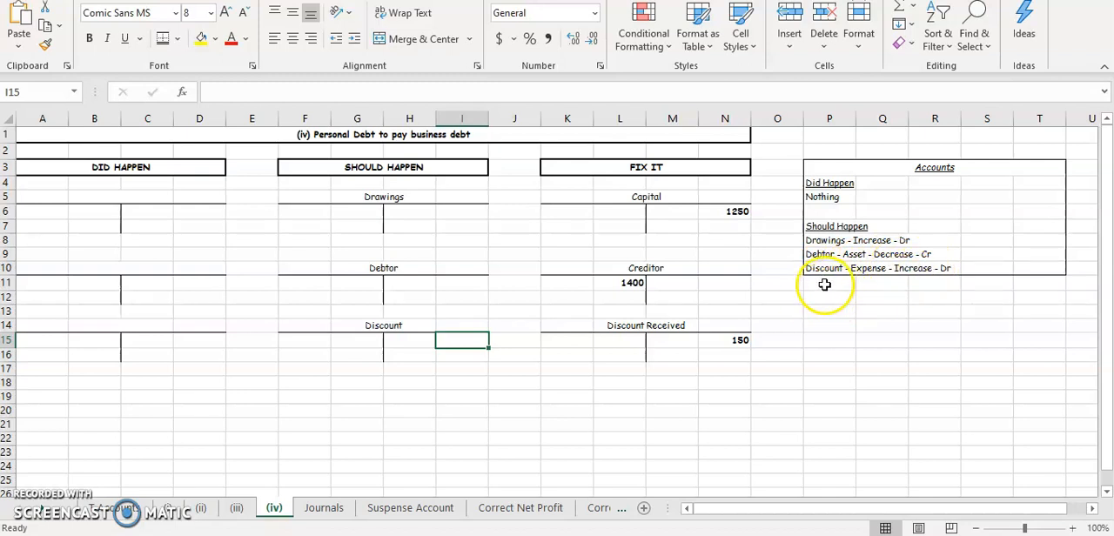
mouse_move(891, 316)
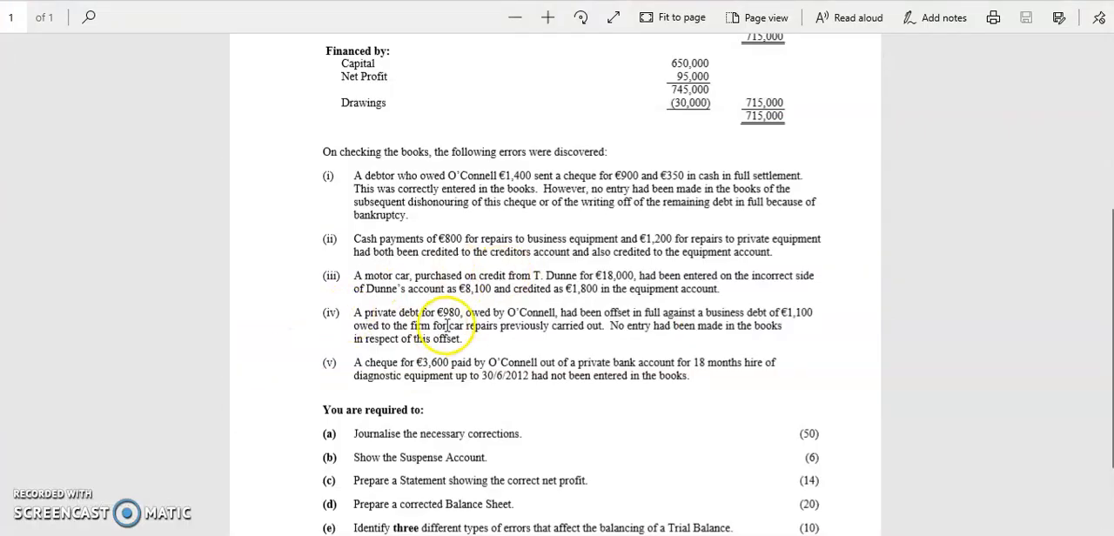
mouse_move(710, 303)
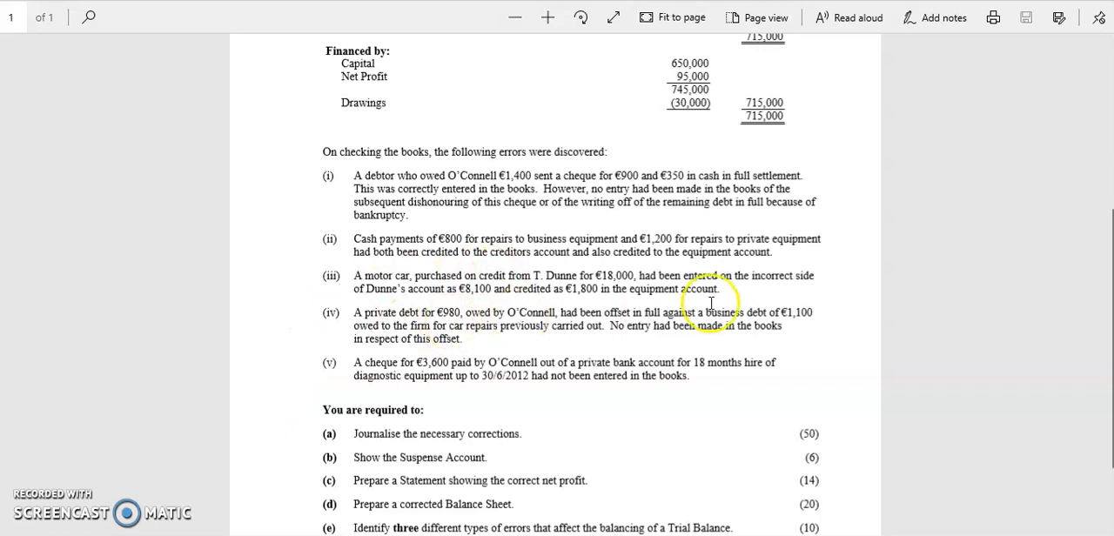
mouse_move(777, 323)
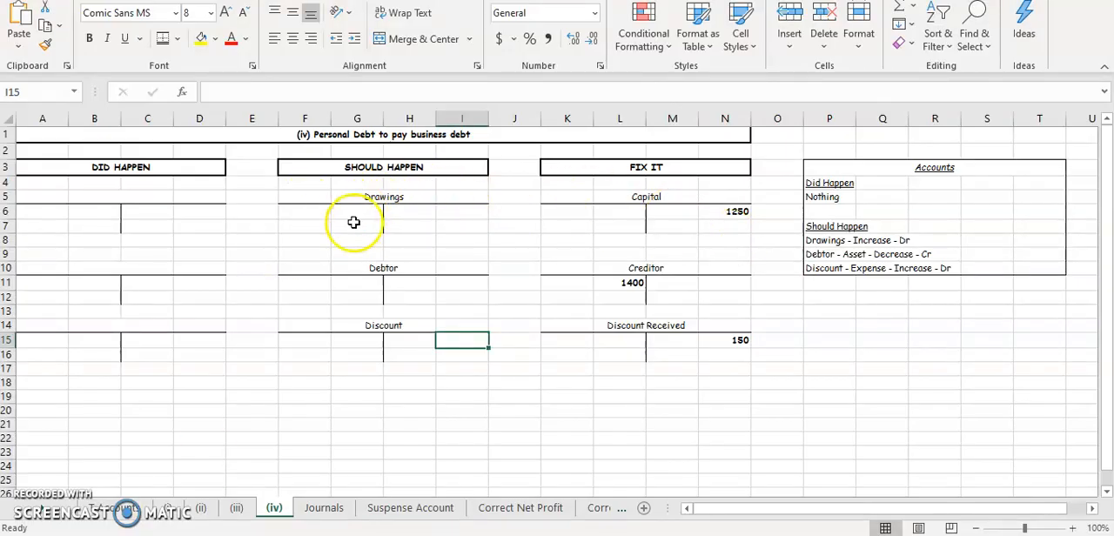
Enter 980 for Should Happen Drawings and start a formula referencing the Discount amount
click(357, 211)
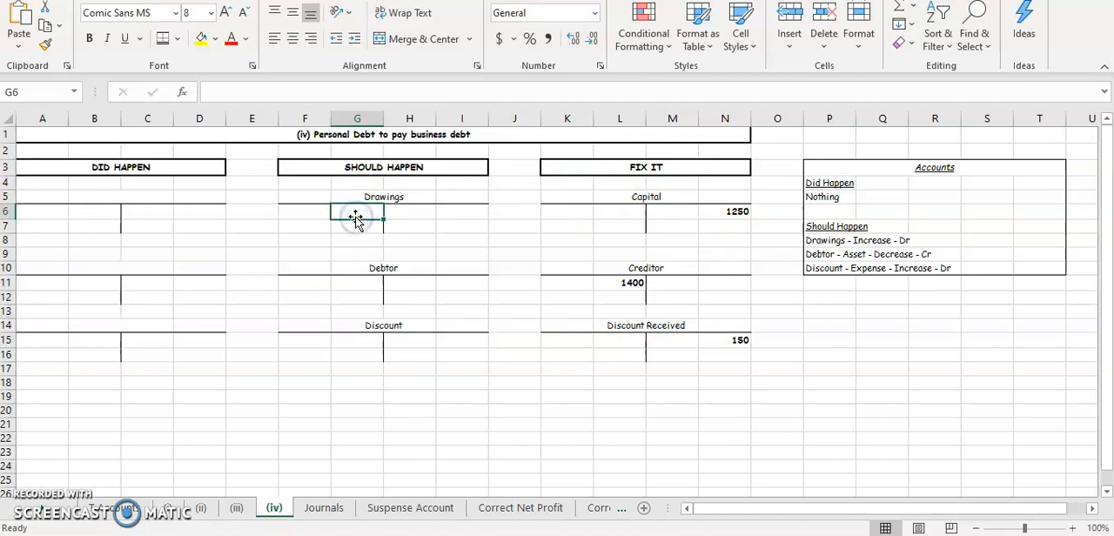
text(980)
click(461, 282)
text(1100)
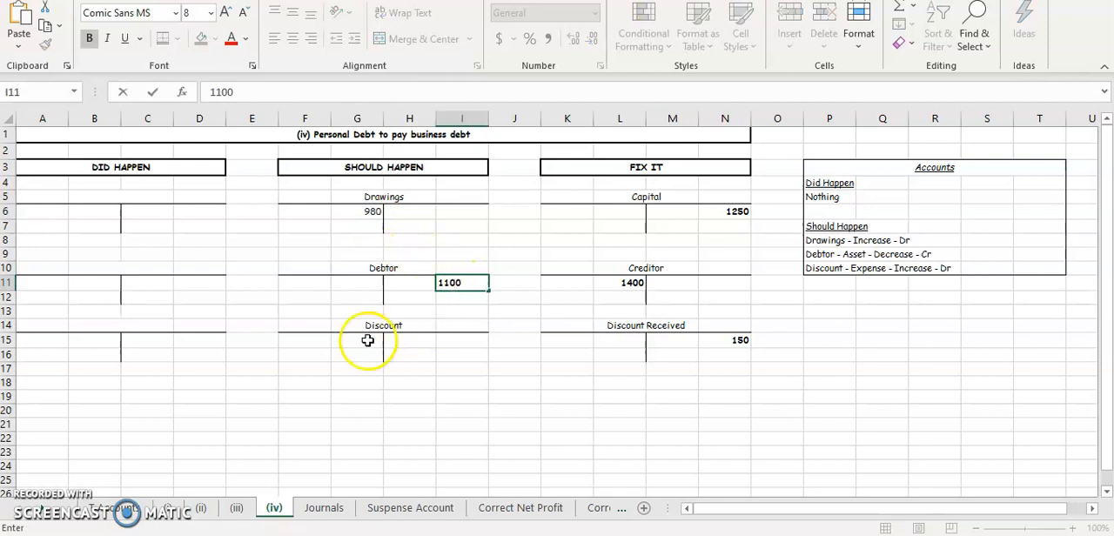
text(=)
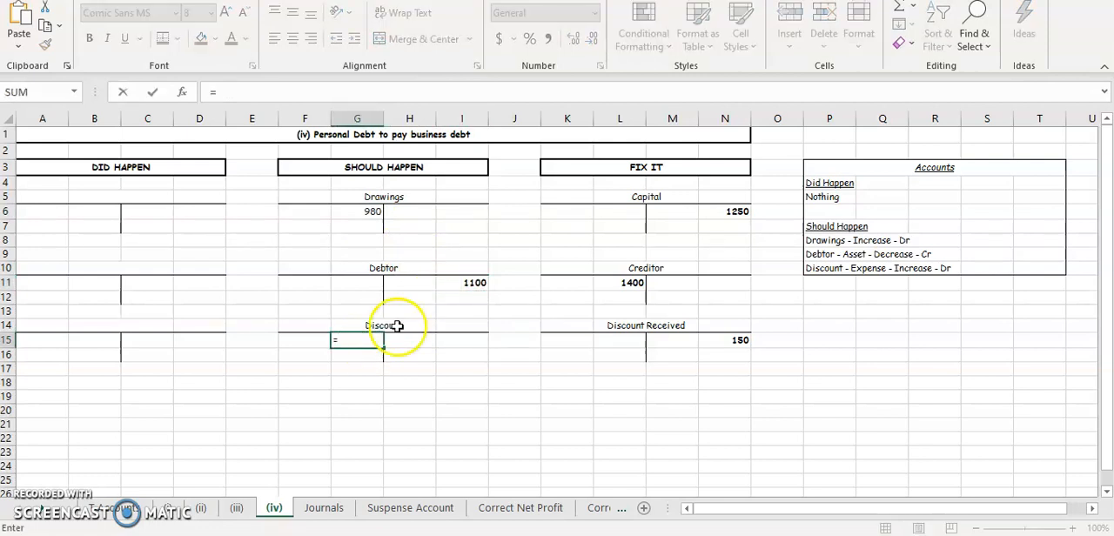
click(474, 282)
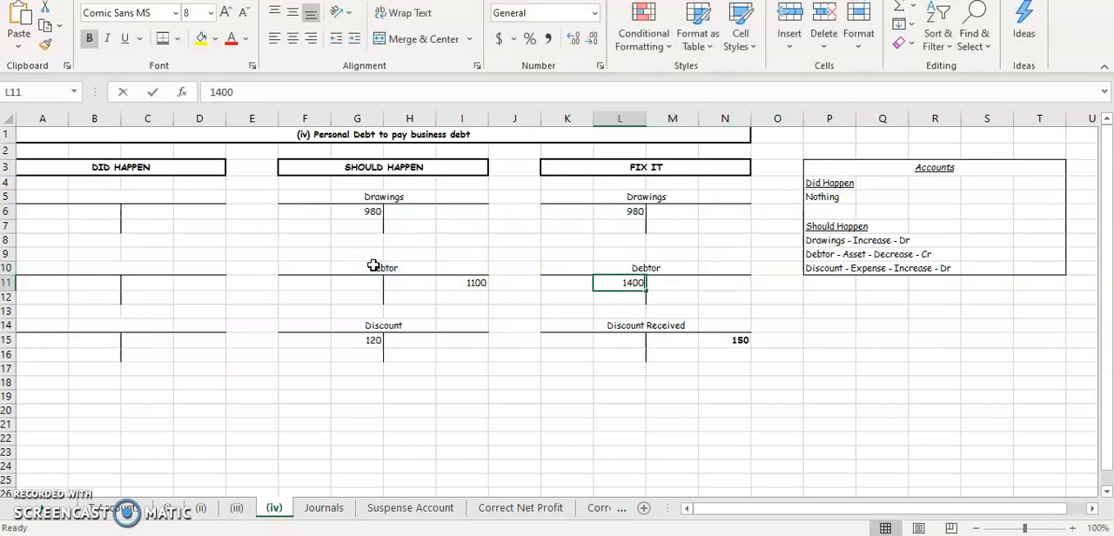
Enter 1100 as the Fix It Debtor credit and a formula for Discount 120
click(724, 283)
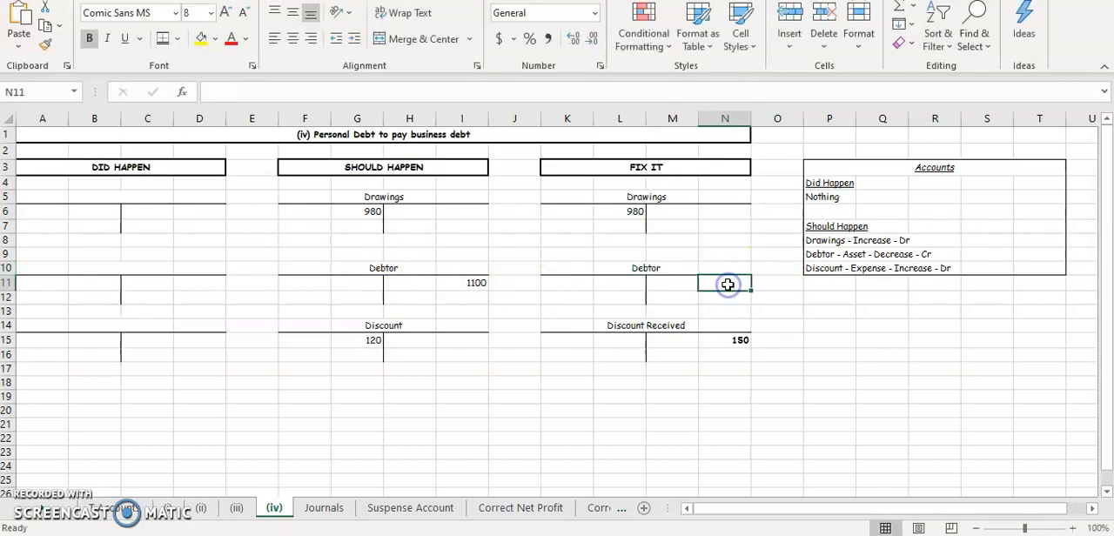
text(1100)
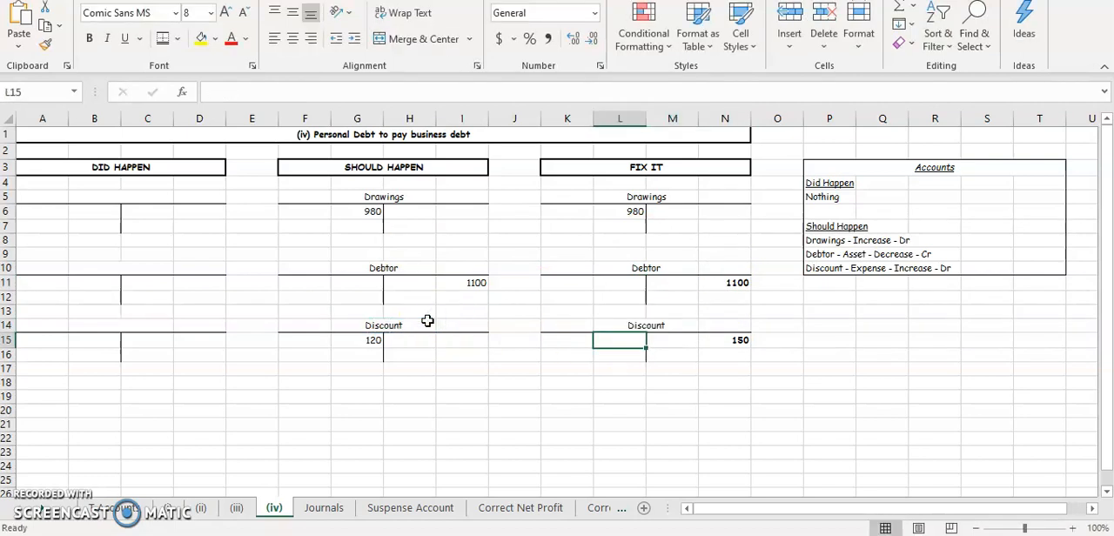
text(=)
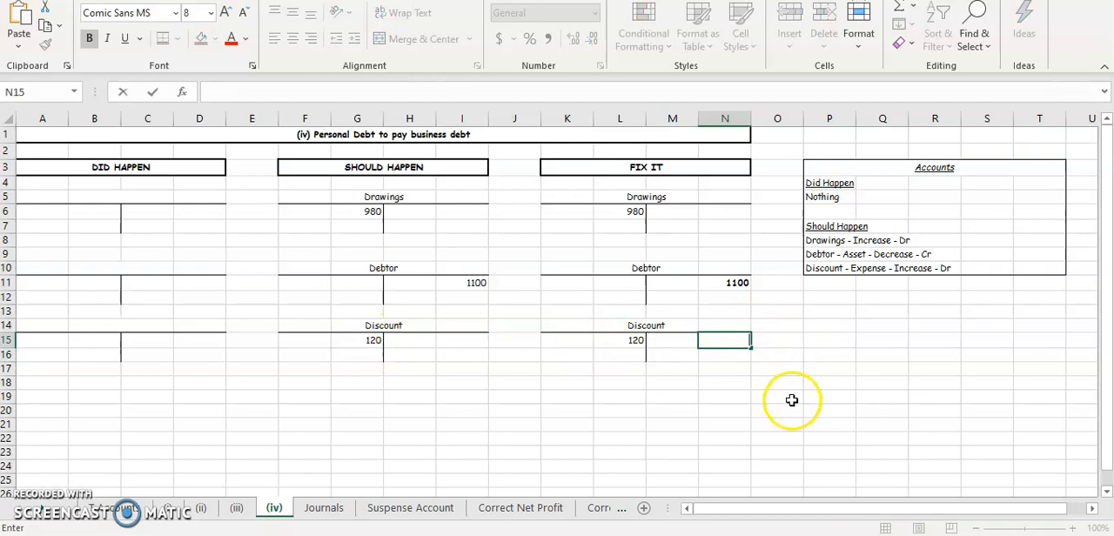
click(777, 397)
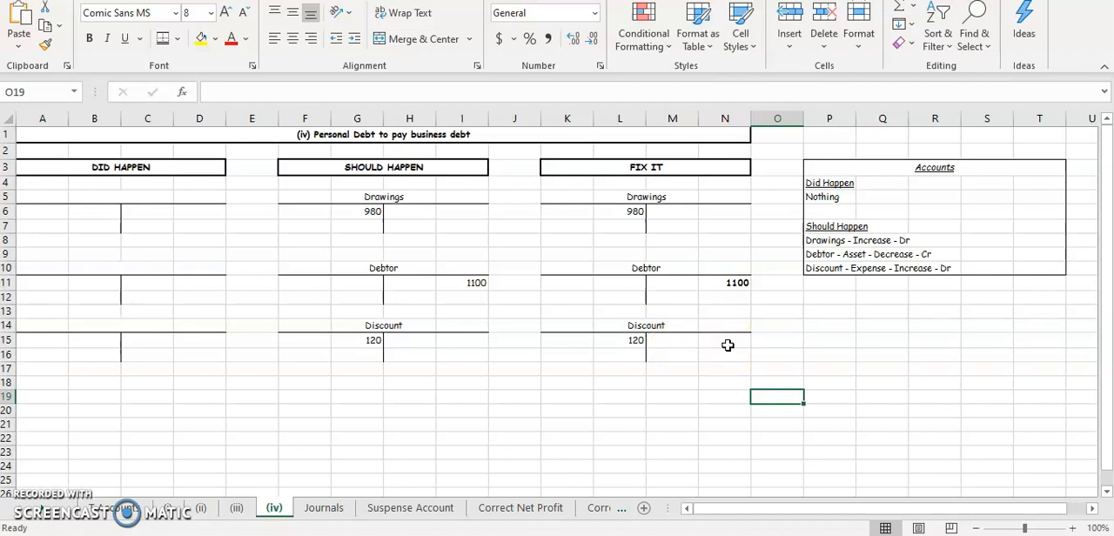
mouse_move(199, 85)
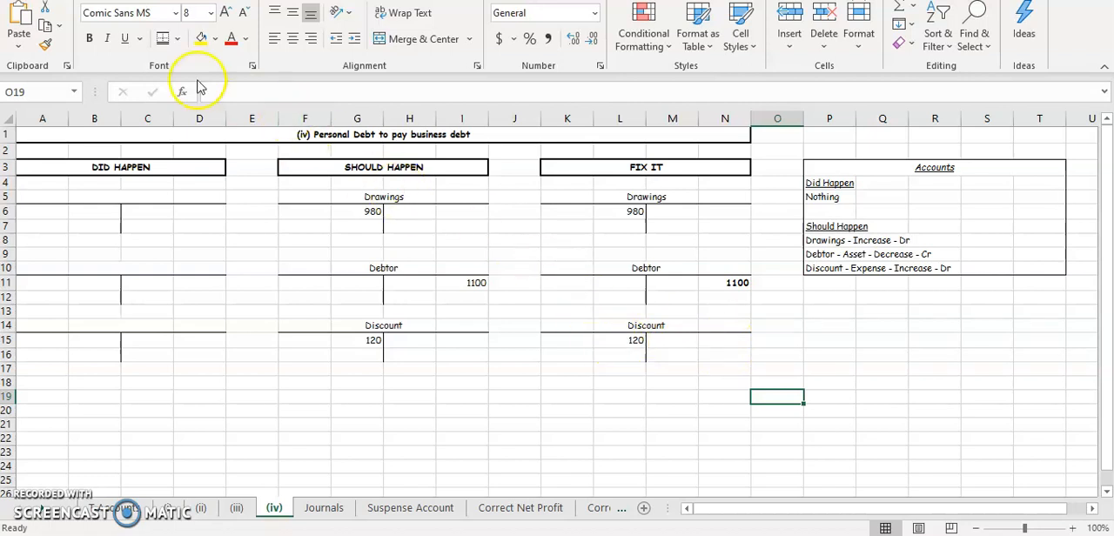